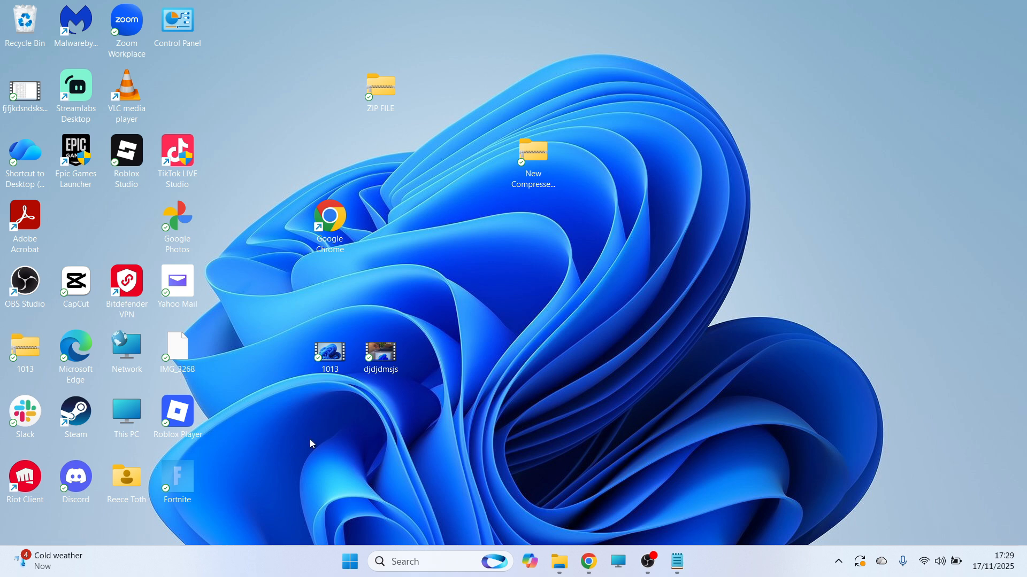
# - Launch the Settings app from the pinned apps in the Start menu
pyautogui.click(350, 561)
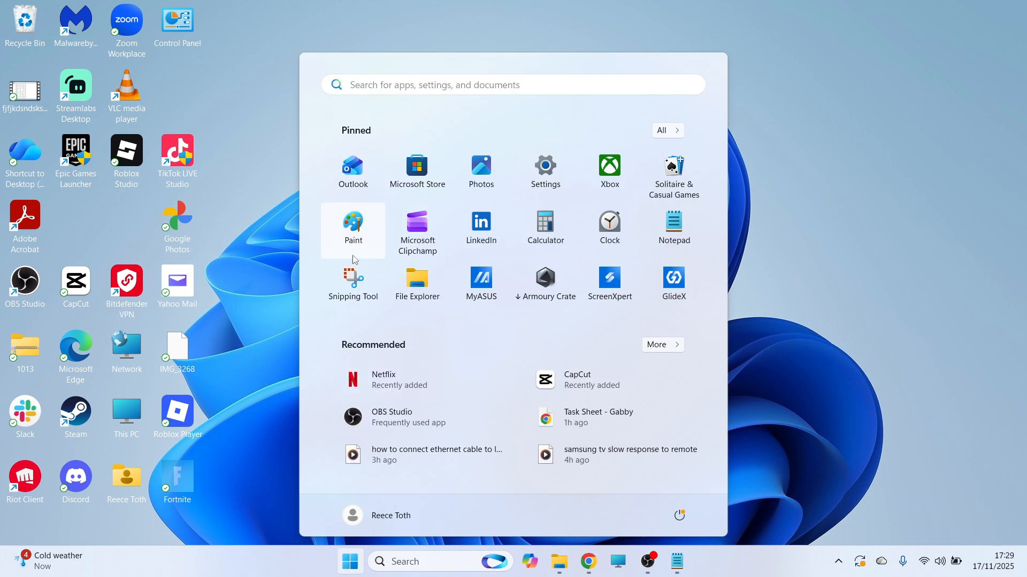
pyautogui.moveTo(545, 172)
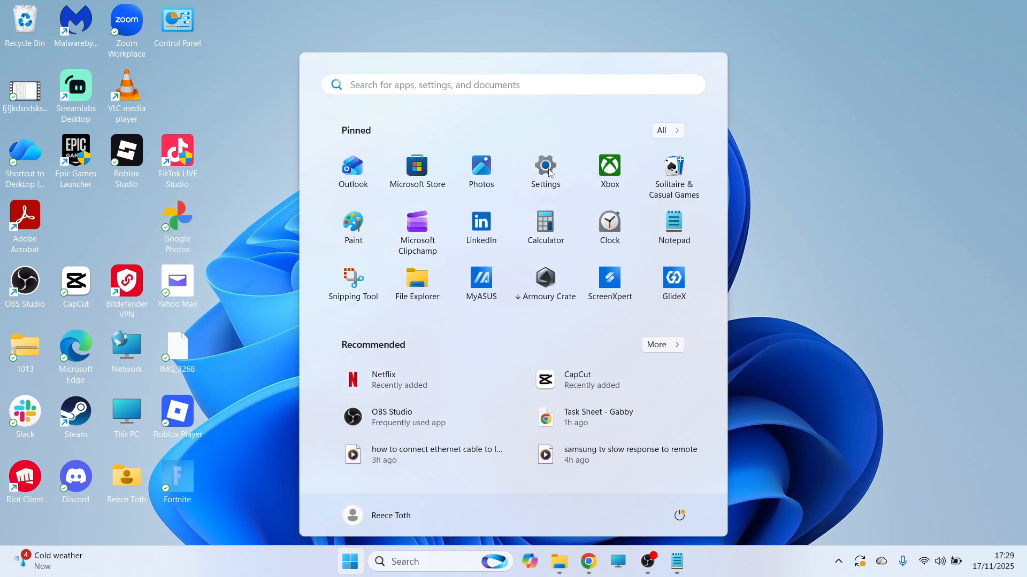
pyautogui.click(544, 167)
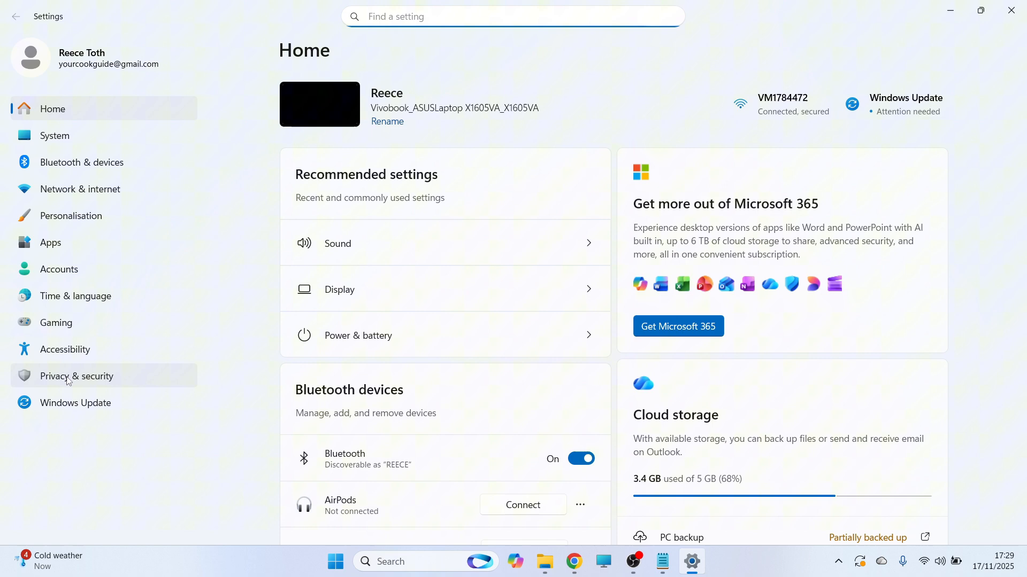
# - Under Privacy & security, verify Microphone access is on and review the app lists
pyautogui.click(76, 376)
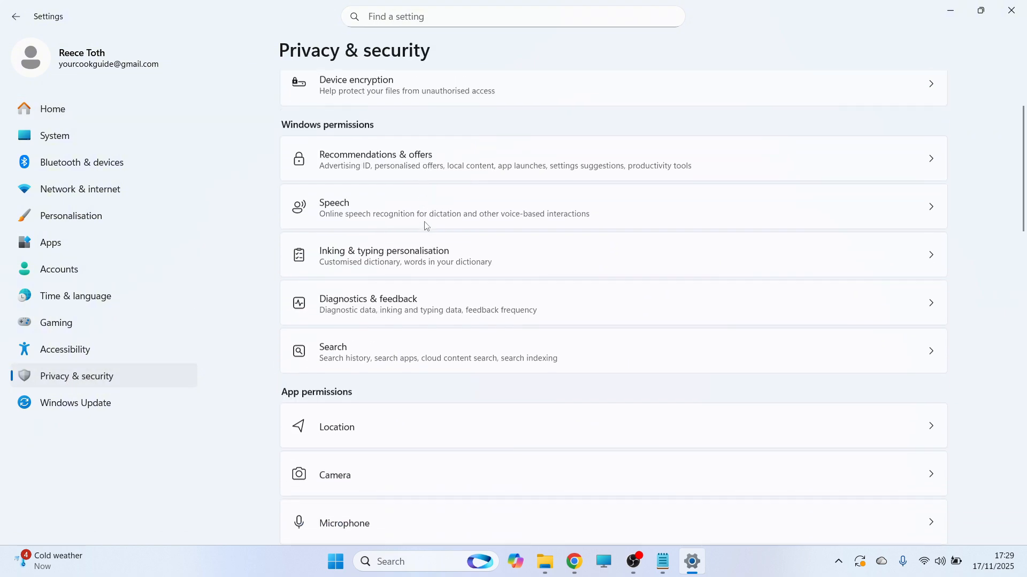
pyautogui.scroll(-3)
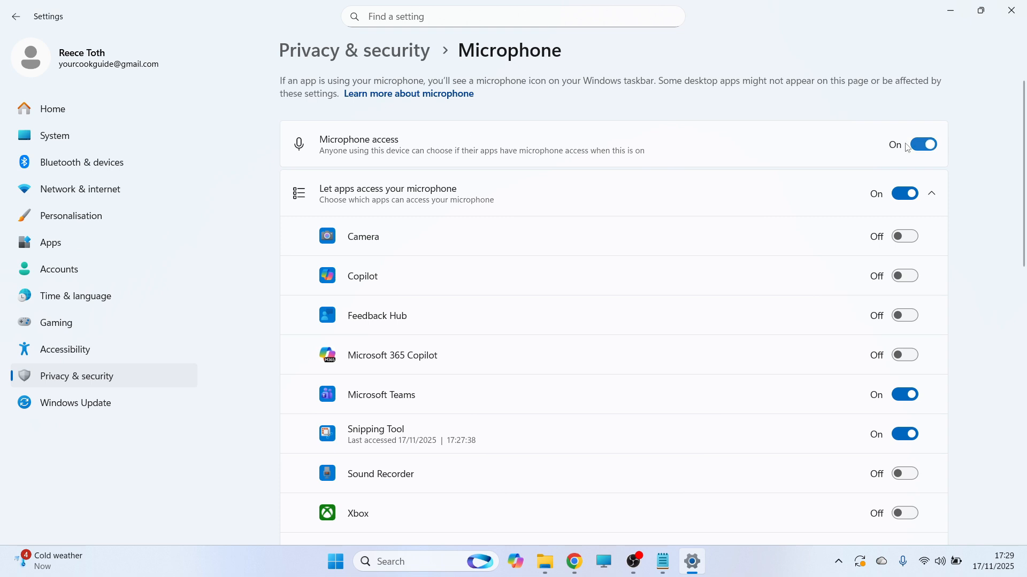
pyautogui.moveTo(324, 201)
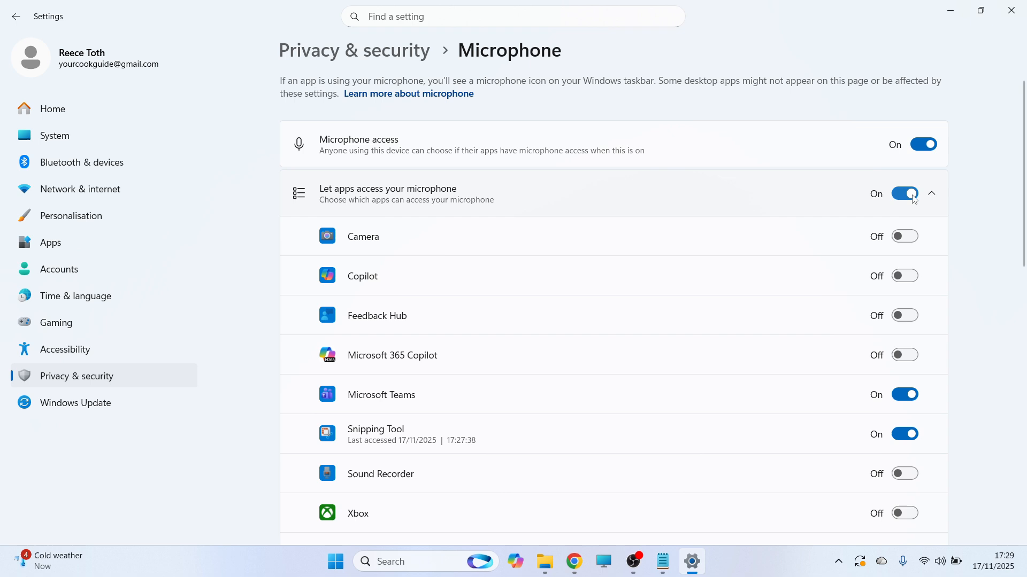
pyautogui.moveTo(564, 277)
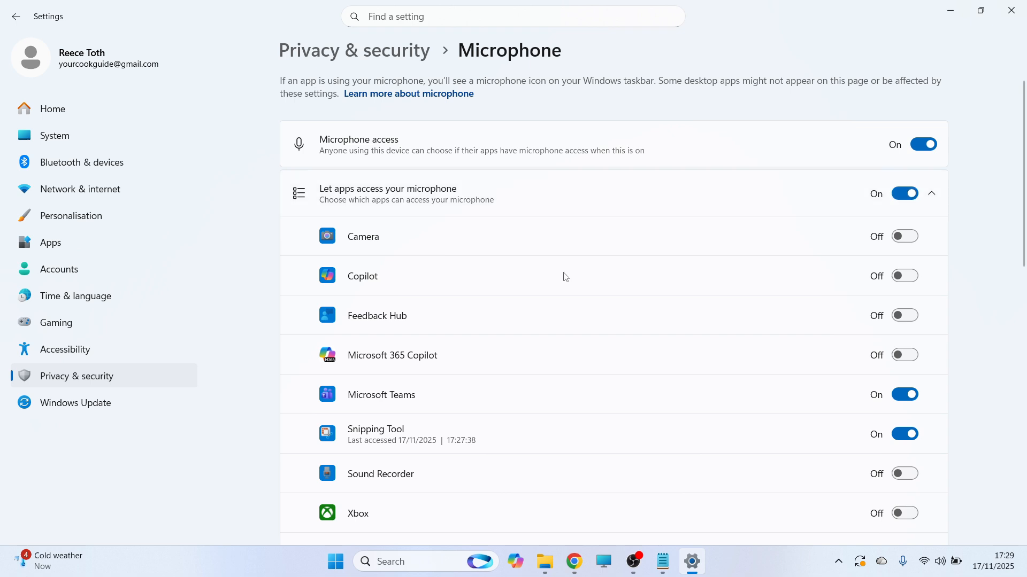
pyautogui.scroll(-3)
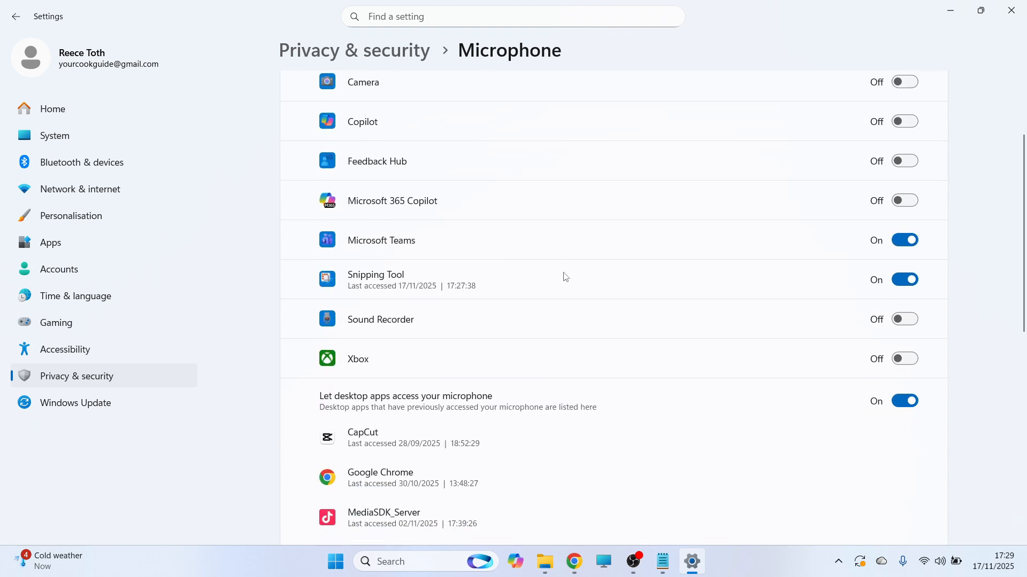
pyautogui.moveTo(495, 320)
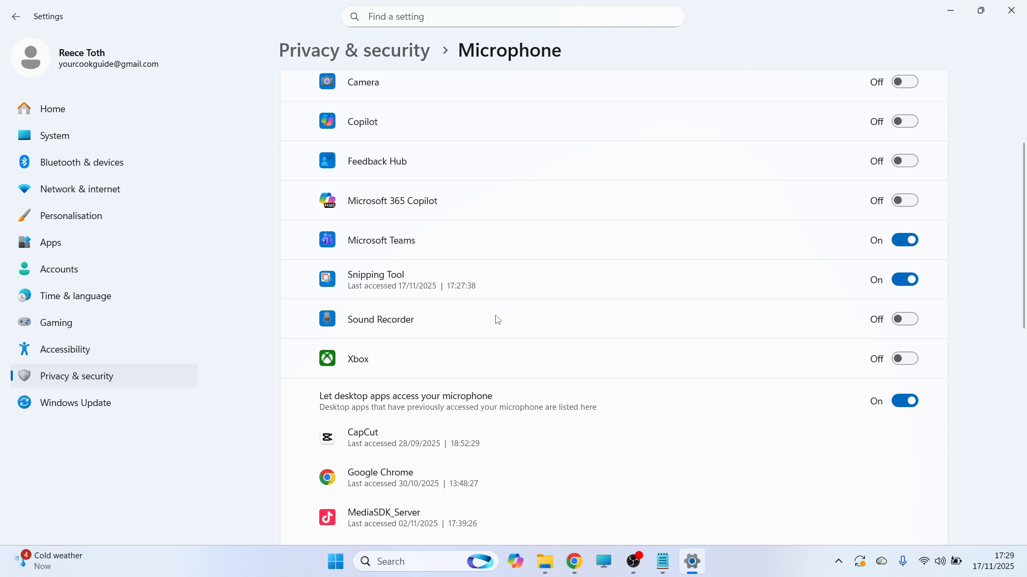
pyautogui.scroll(3)
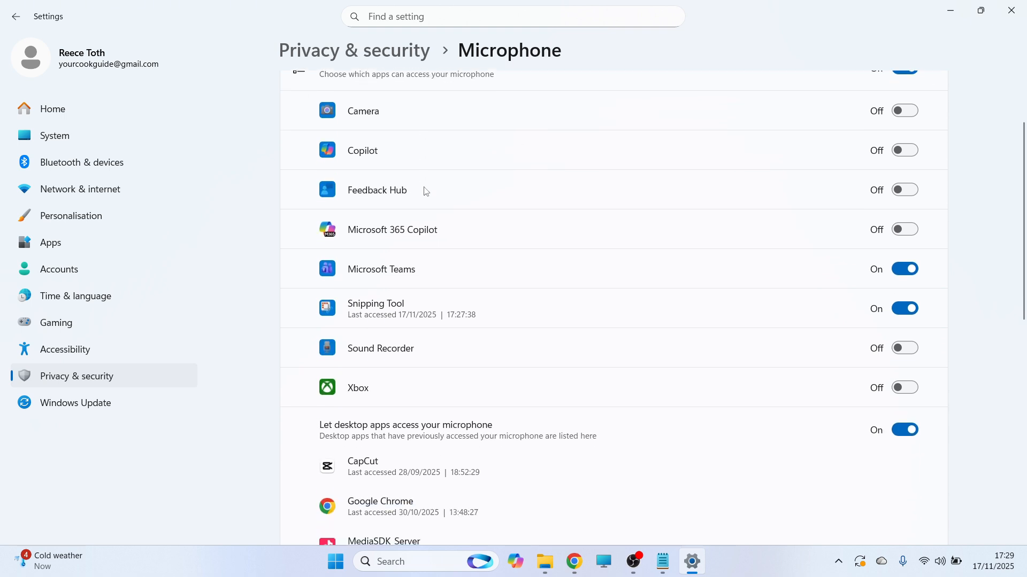
pyautogui.scroll(-3)
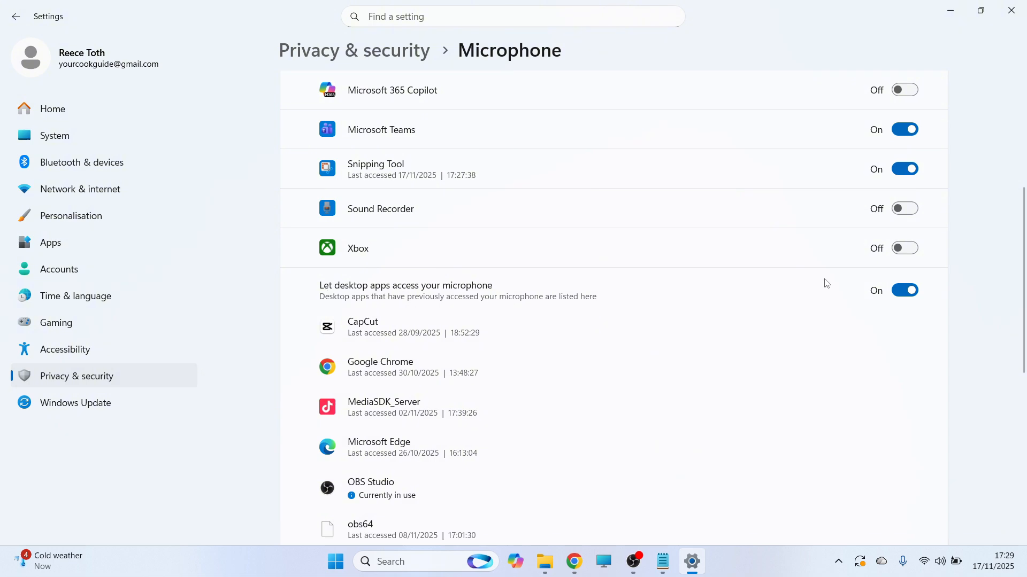
pyautogui.scroll(-3)
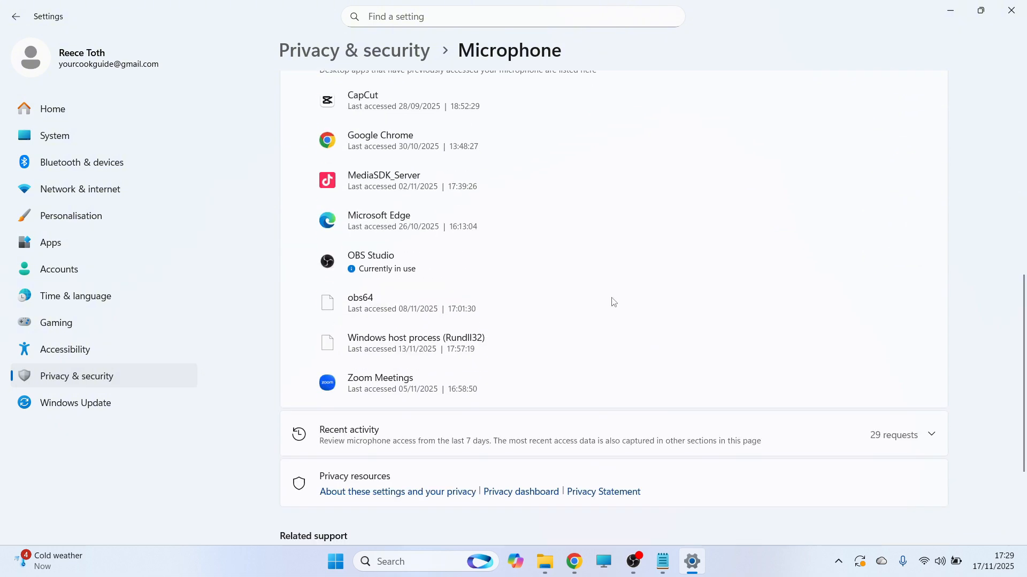
pyautogui.moveTo(1010, 10)
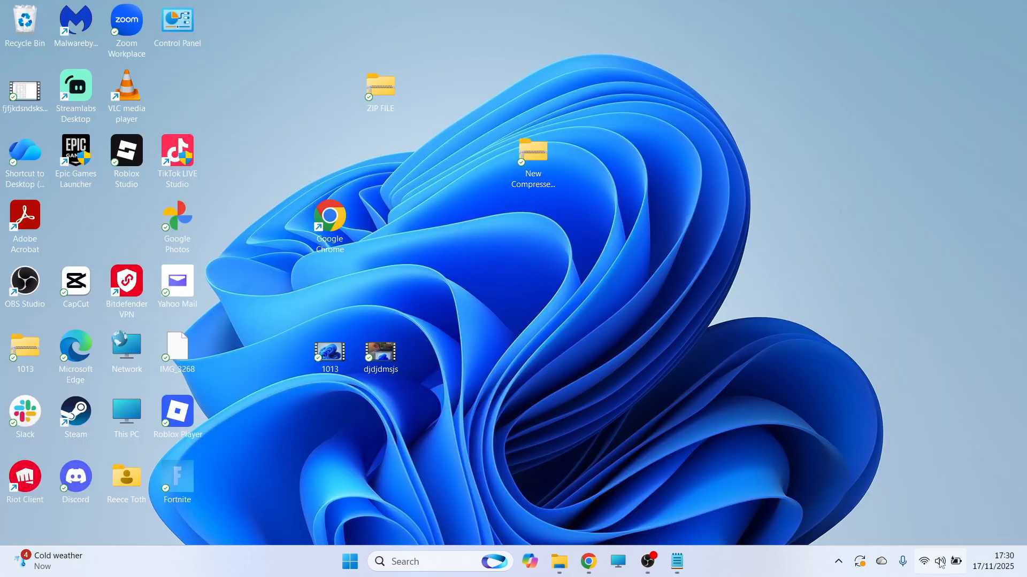
# - Open Sound settings from the taskbar speaker icon's context menu
pyautogui.rightClick(939, 562)
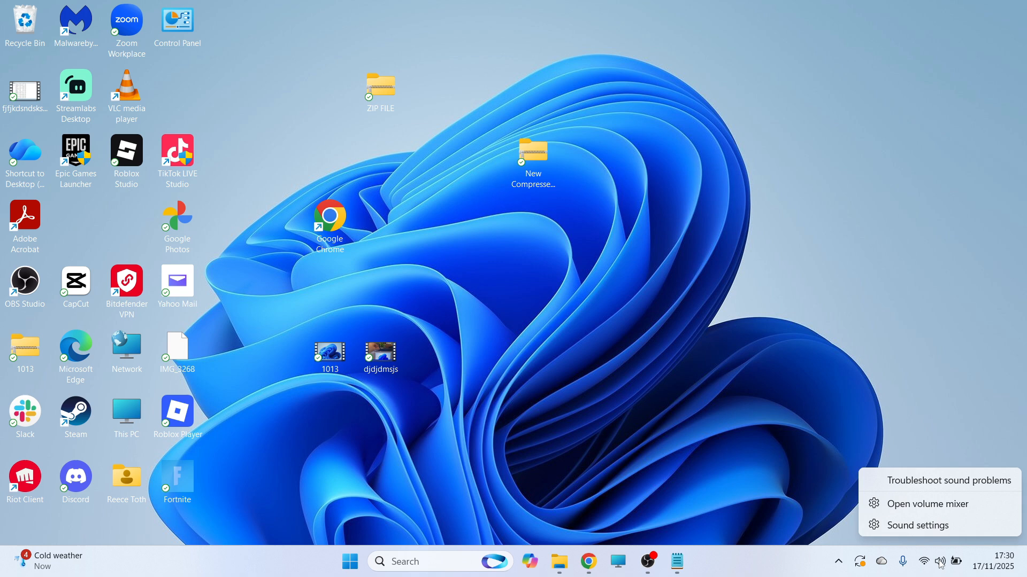
pyautogui.moveTo(925, 530)
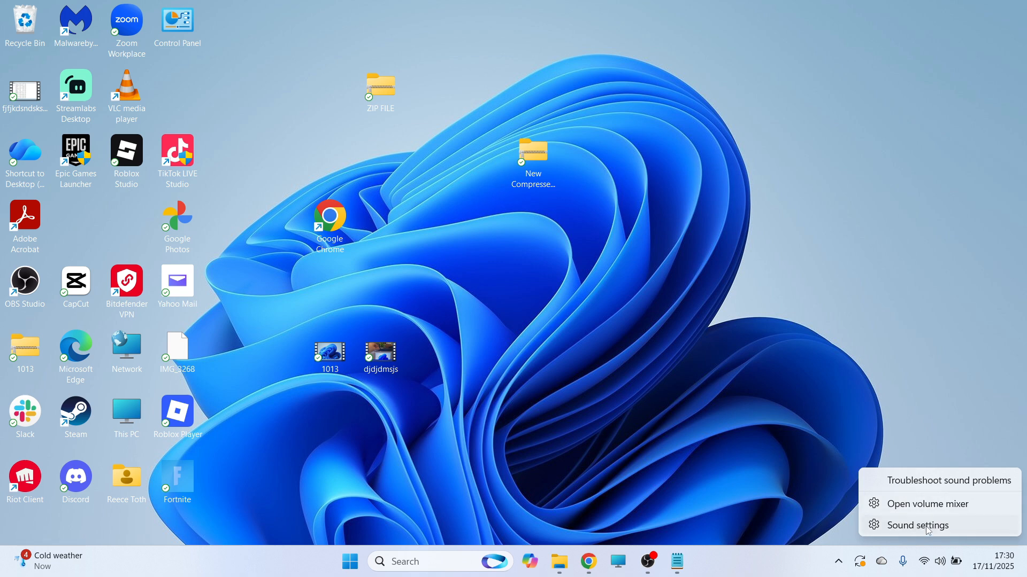
pyautogui.click(916, 525)
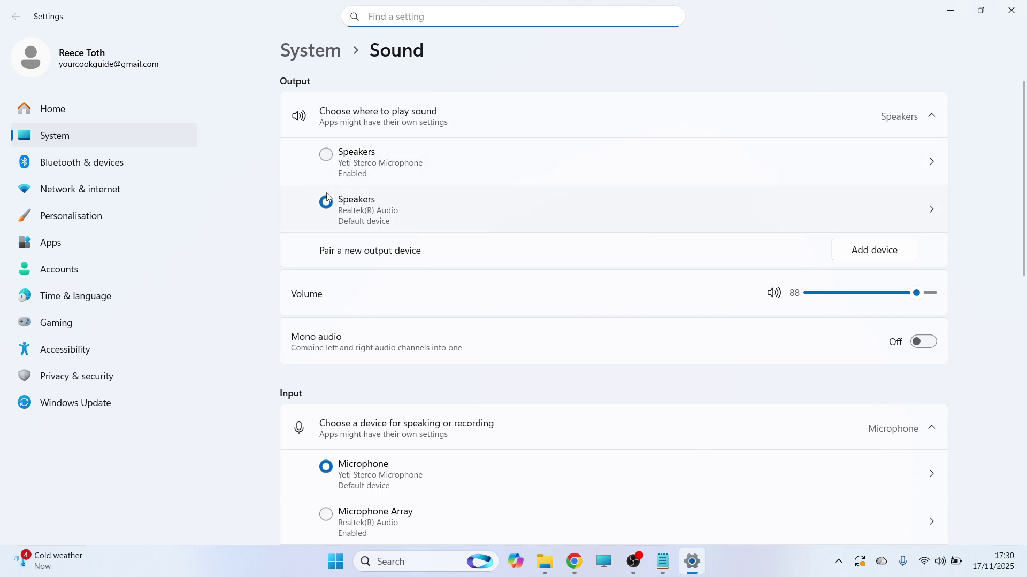
# - Scroll to the Input section and choose Add device to pair a new input device
pyautogui.click(326, 203)
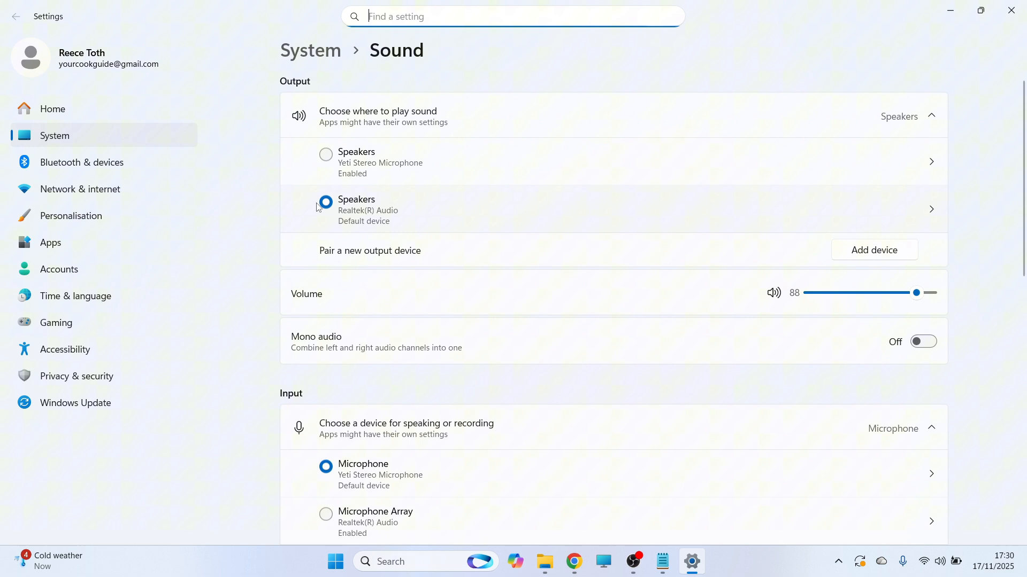
pyautogui.moveTo(287, 198)
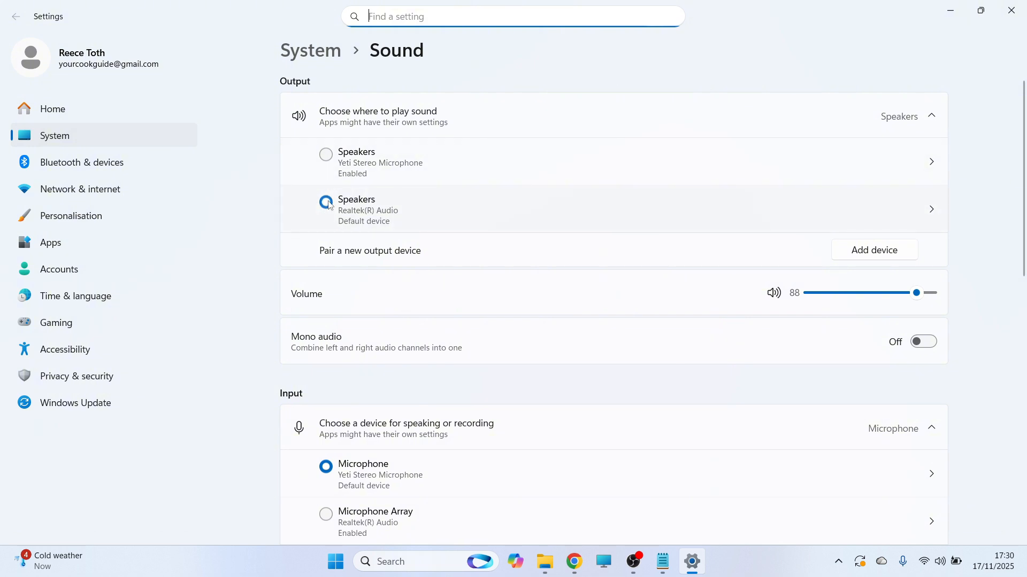
pyautogui.scroll(-3)
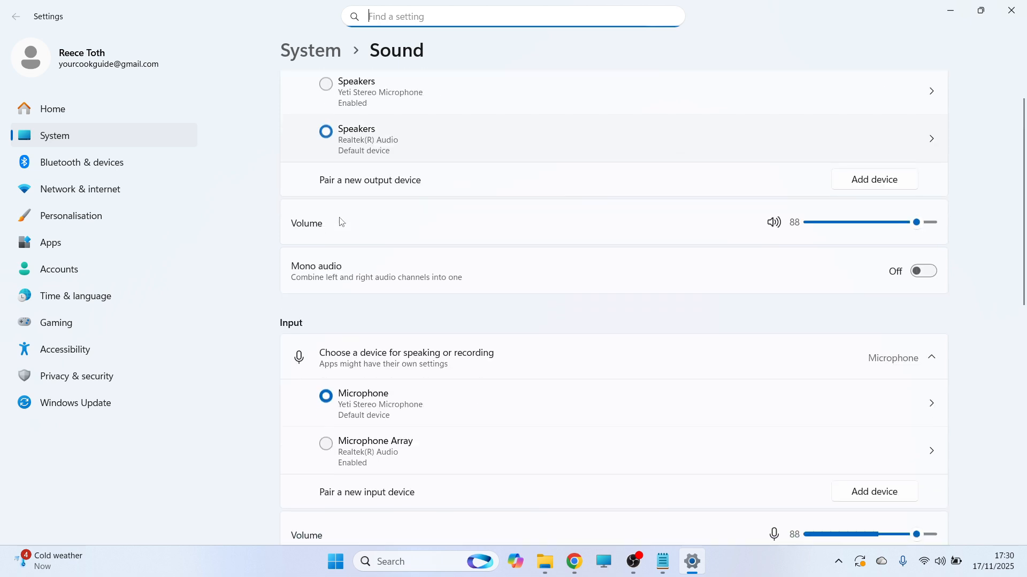
pyautogui.scroll(-3)
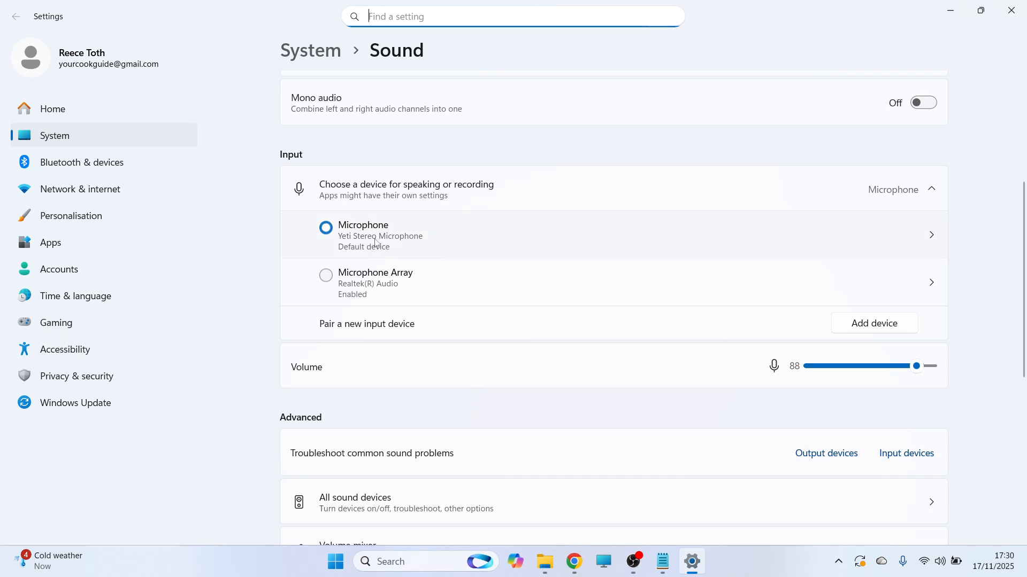
pyautogui.moveTo(438, 213)
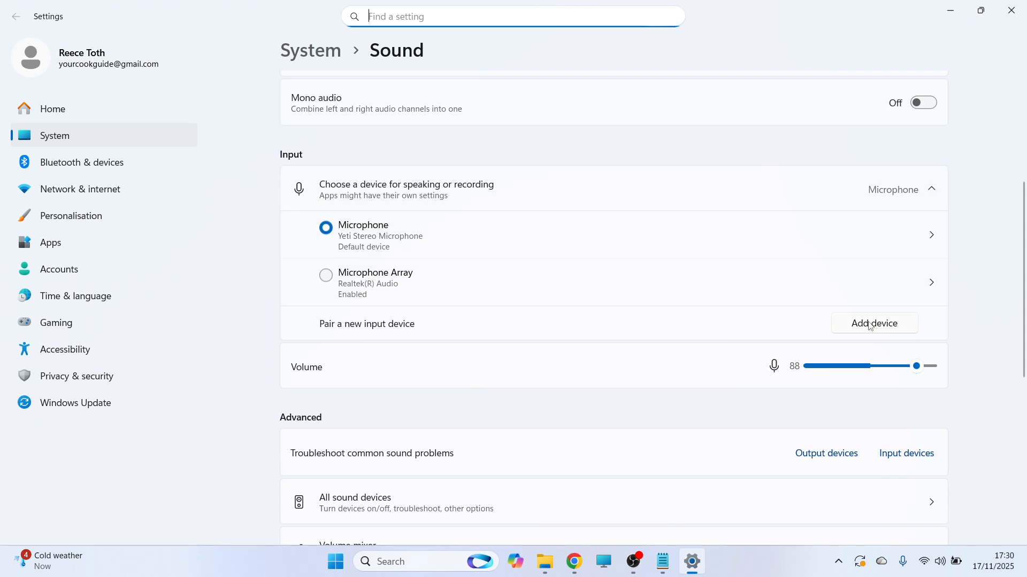
pyautogui.click(873, 322)
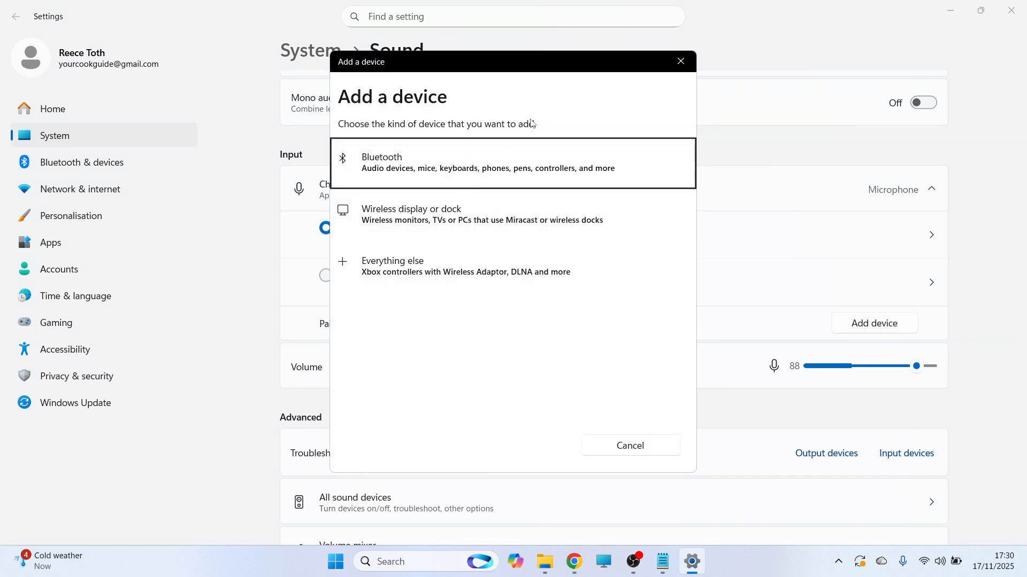
# - Cancel the Add a device dialog and scroll down the Sound page
pyautogui.click(630, 445)
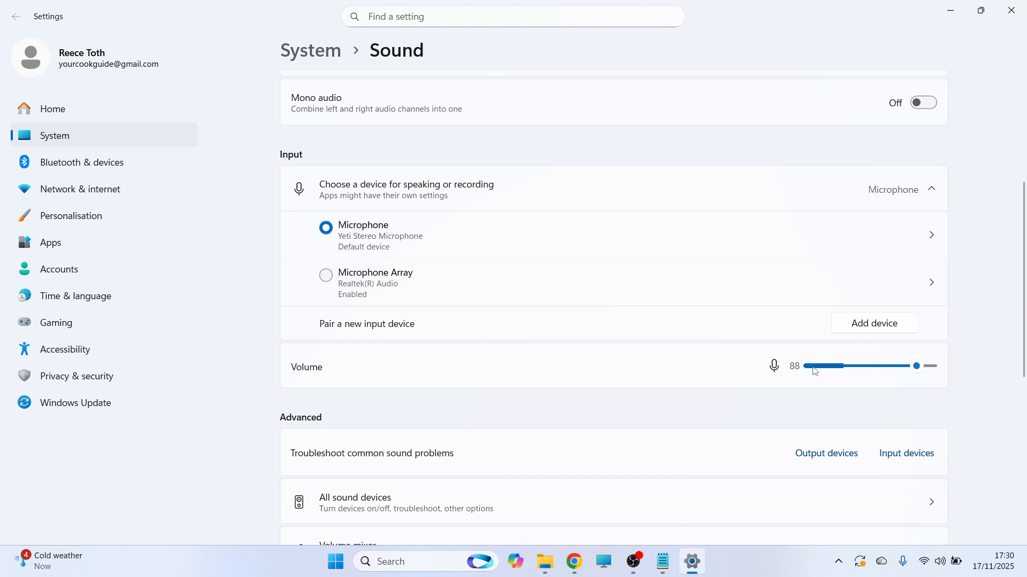
pyautogui.scroll(-3)
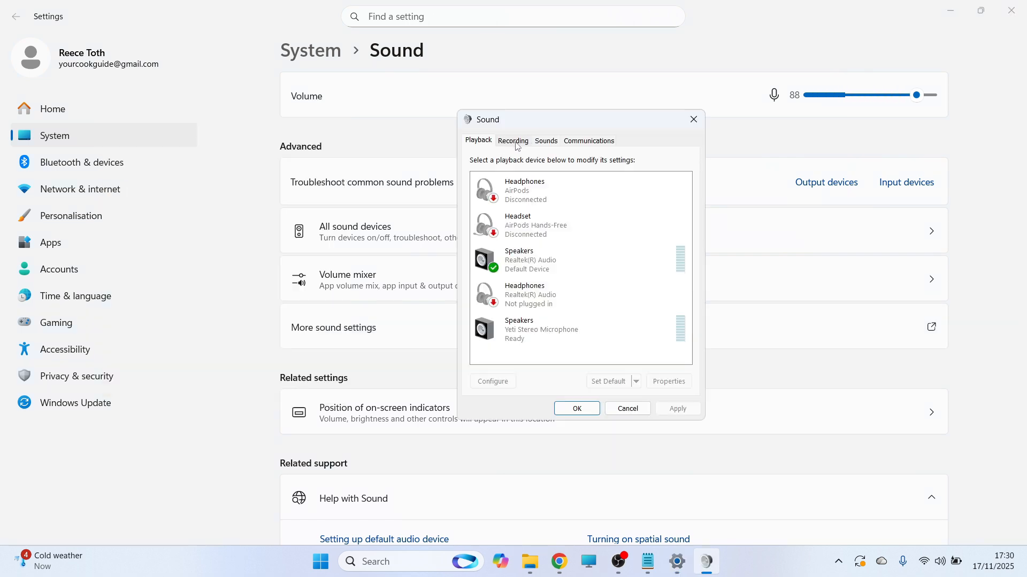
# - On the Recording tab, open Properties for the Yeti Stereo Microphone
pyautogui.click(513, 140)
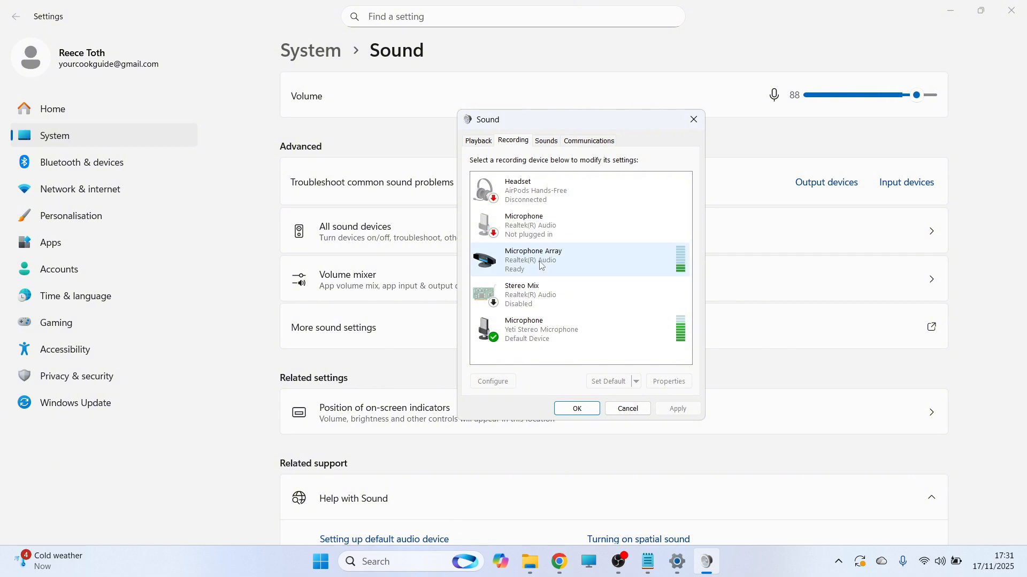
pyautogui.click(548, 329)
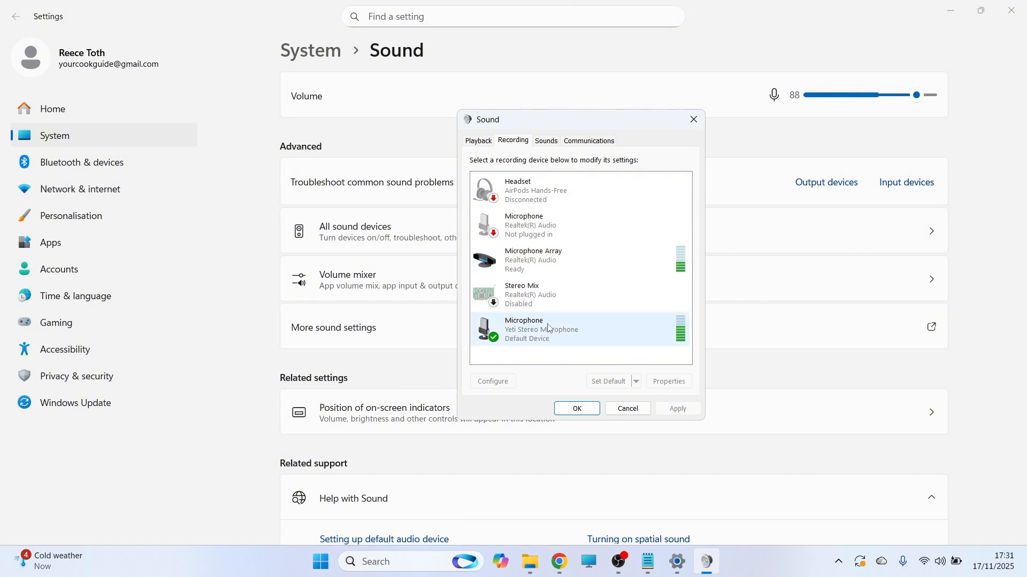
pyautogui.click(578, 224)
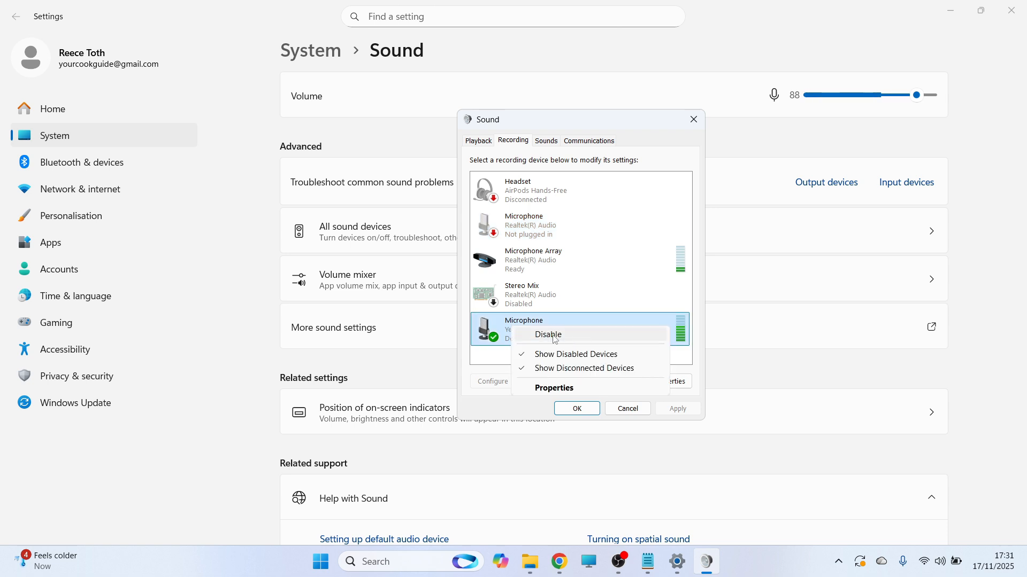
pyautogui.moveTo(586, 340)
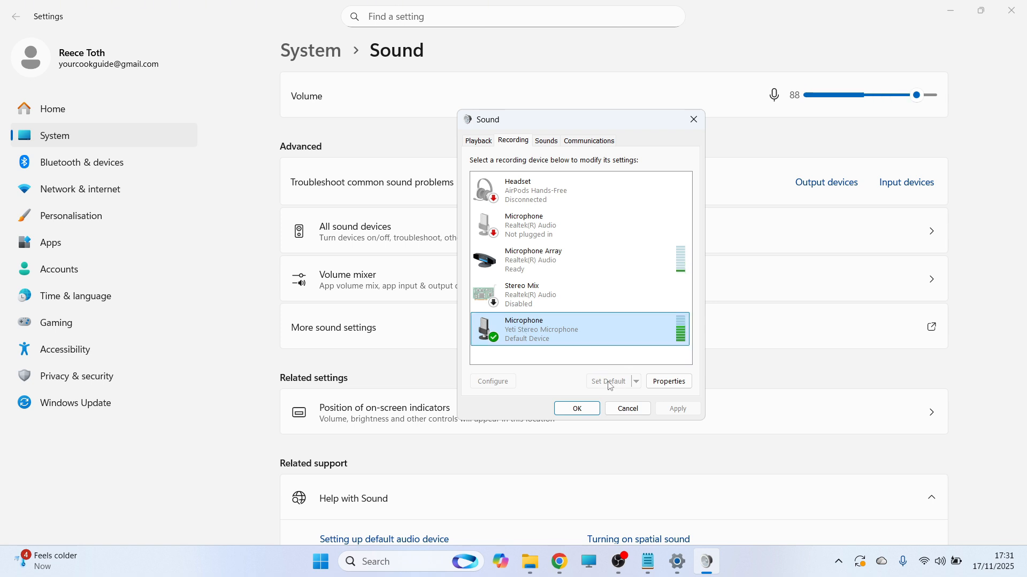
pyautogui.moveTo(610, 390)
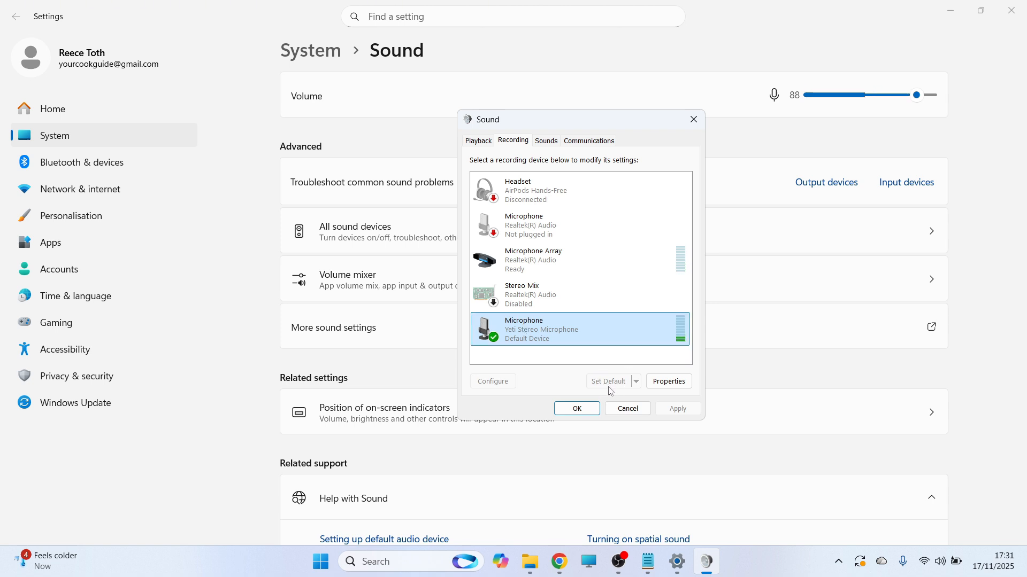
pyautogui.rightClick(580, 329)
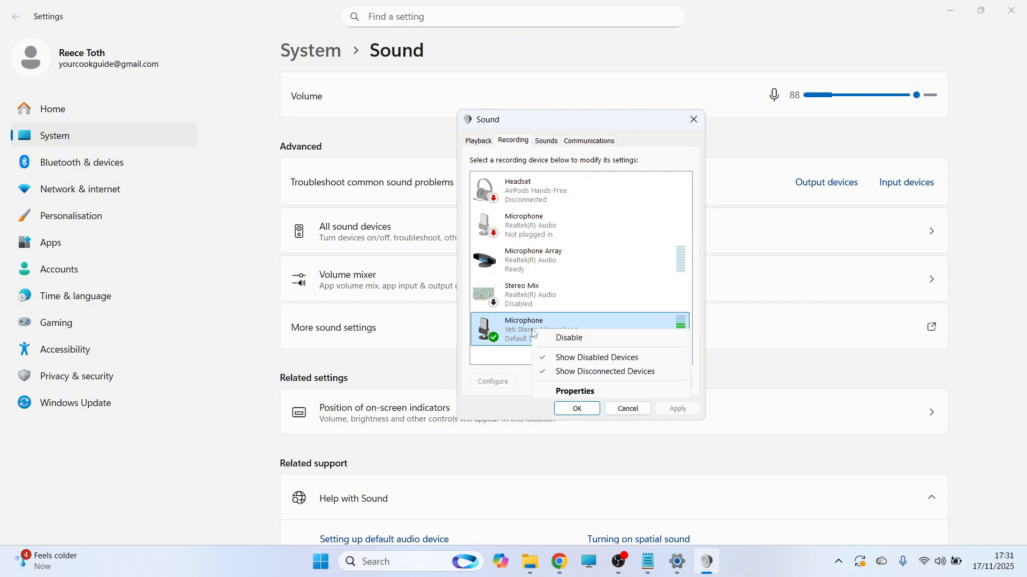
pyautogui.click(574, 391)
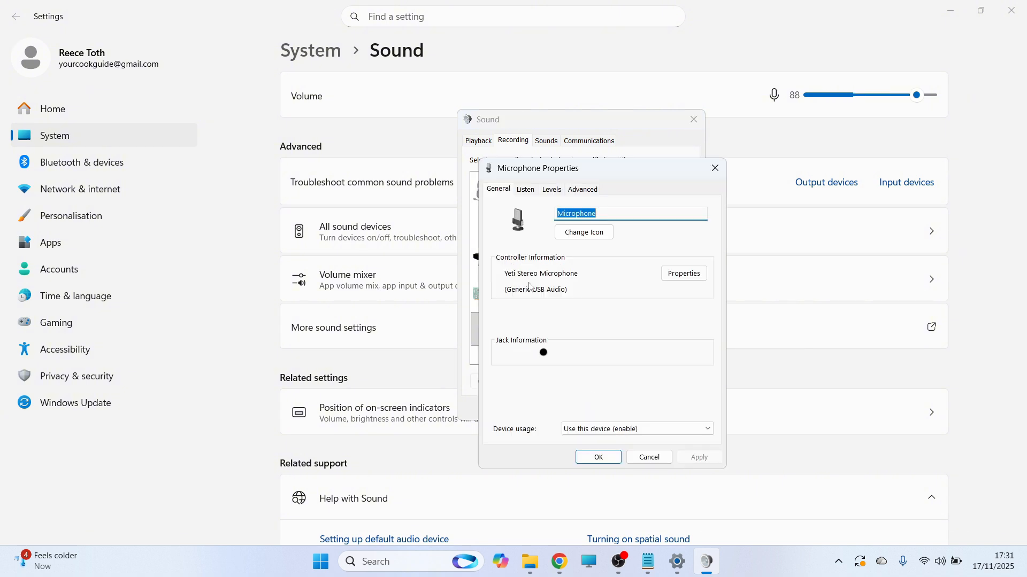
# - Confirm level 88, keep 2 channel 16 bit 48000 Hz format, enhancements off
pyautogui.click(551, 191)
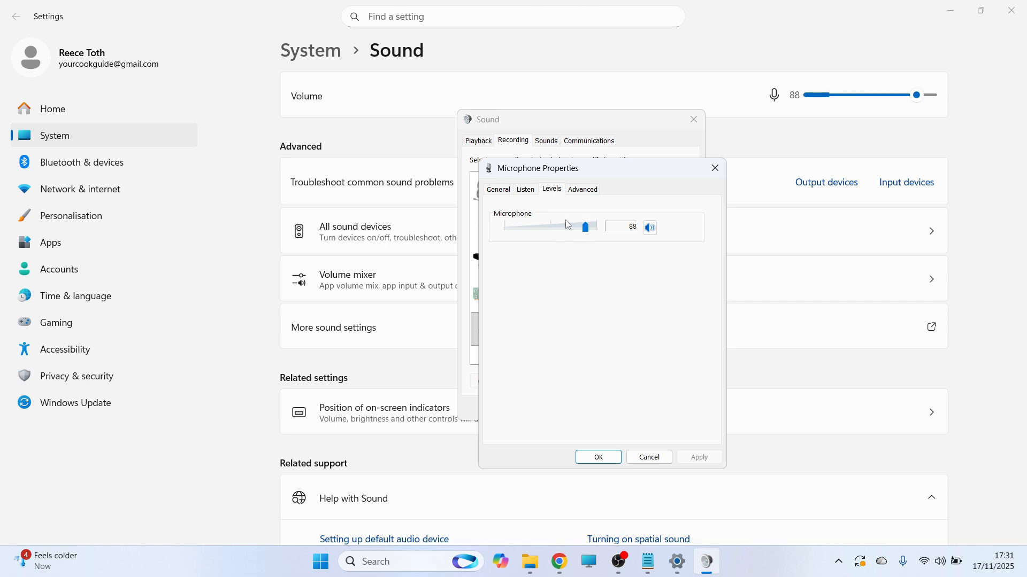
pyautogui.click(582, 189)
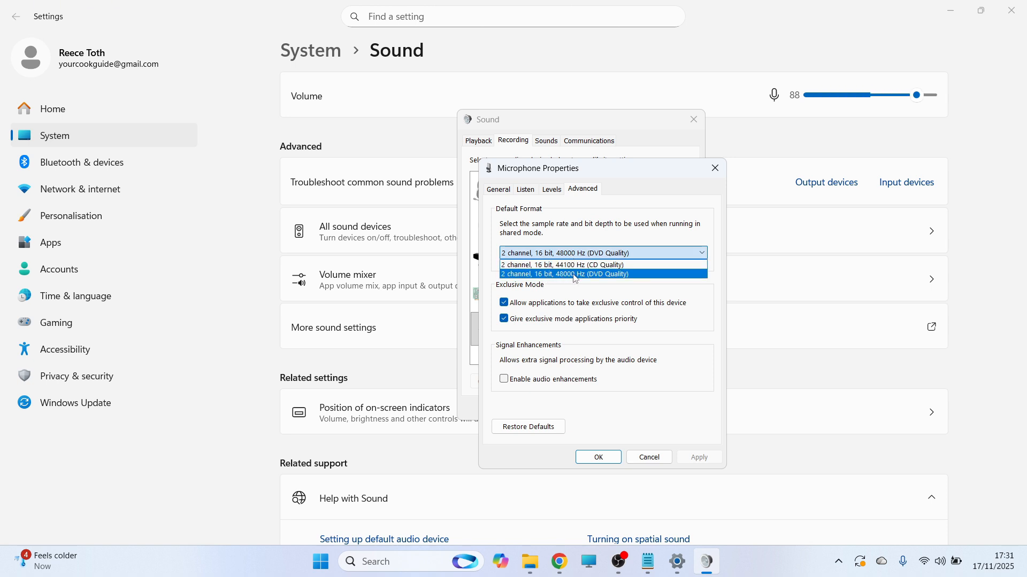
pyautogui.click(565, 274)
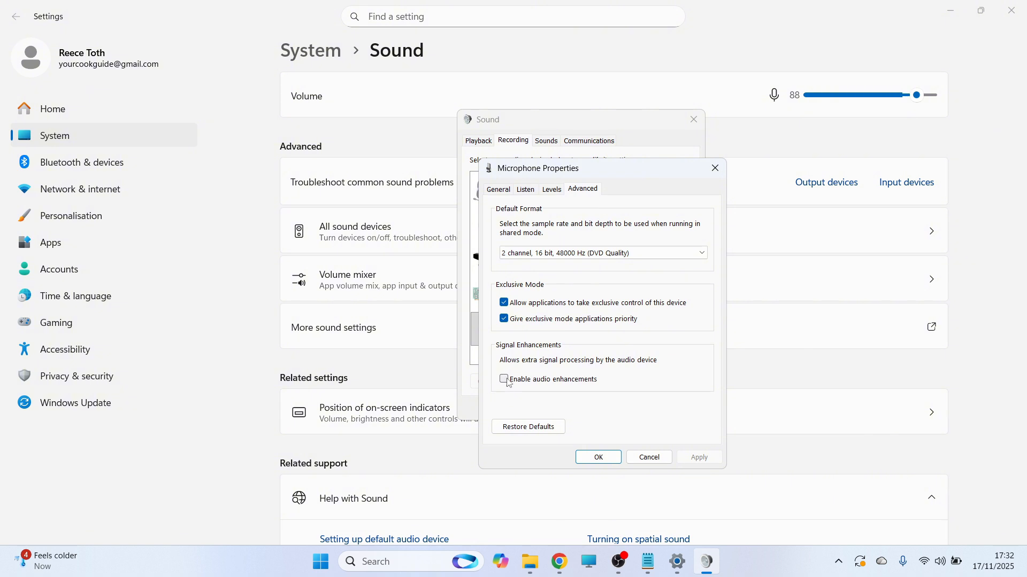
pyautogui.moveTo(562, 382)
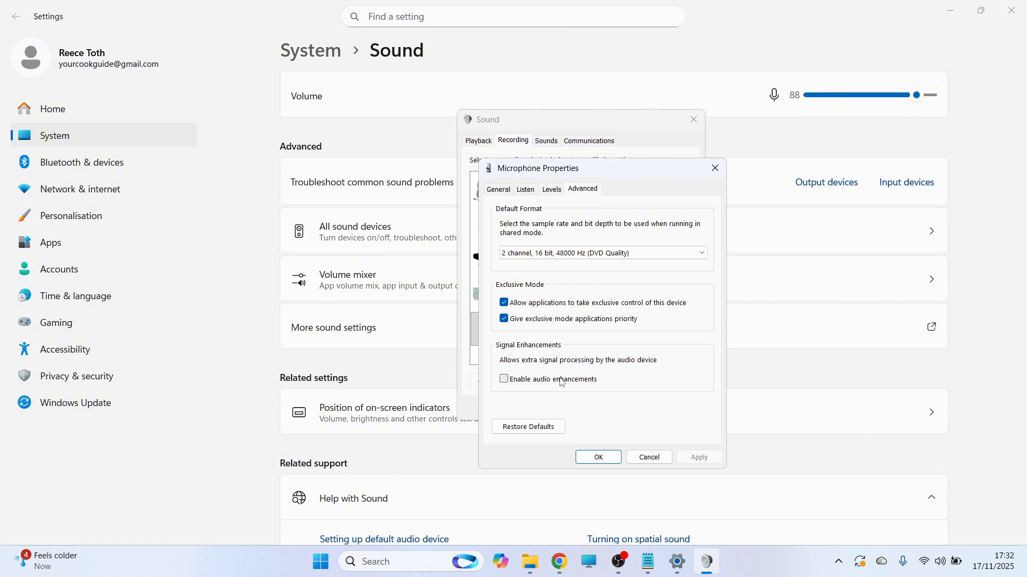
pyautogui.moveTo(693, 458)
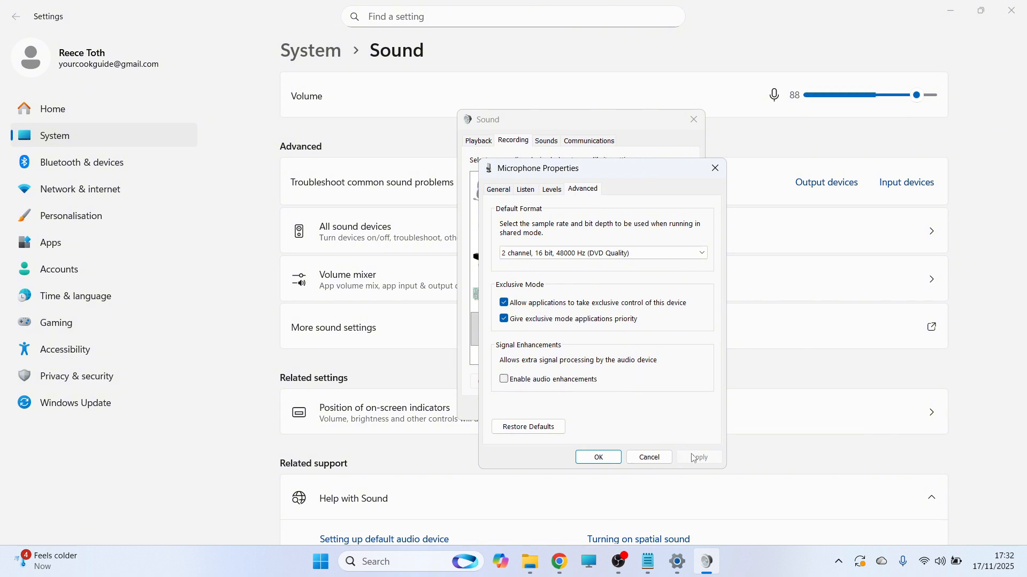